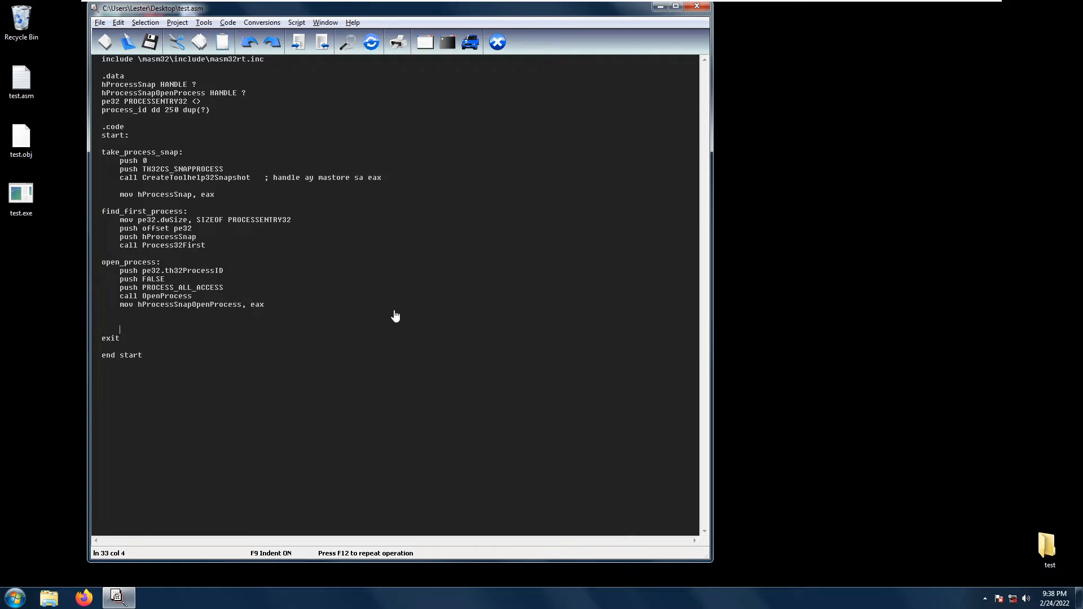
# Save the edited test.asm with the open_process block (645 bytes)
pyautogui.doubleClick(165, 296)
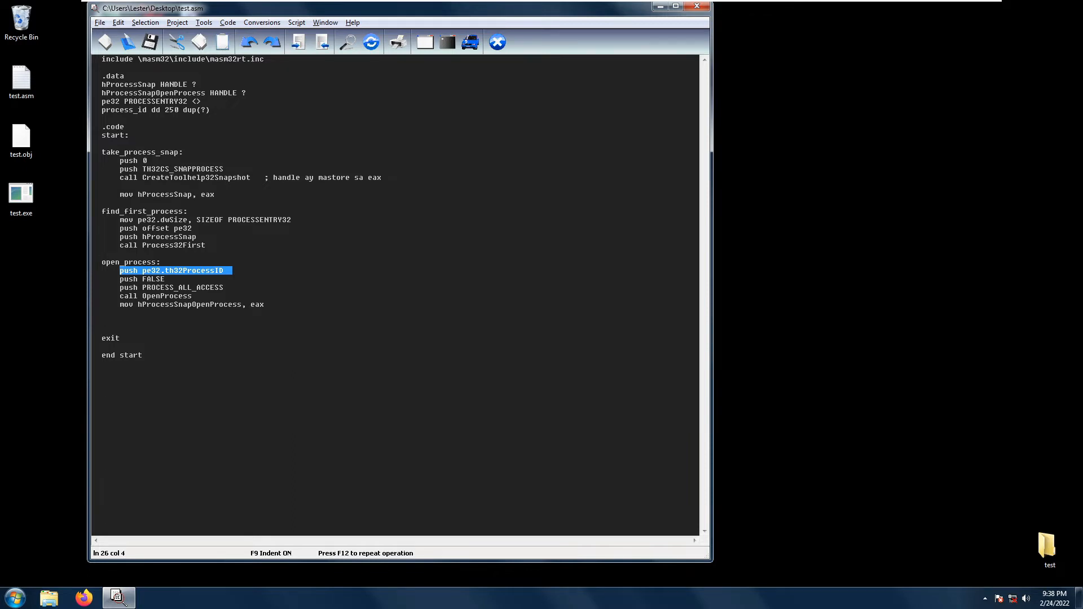
pyautogui.doubleClick(172, 245)
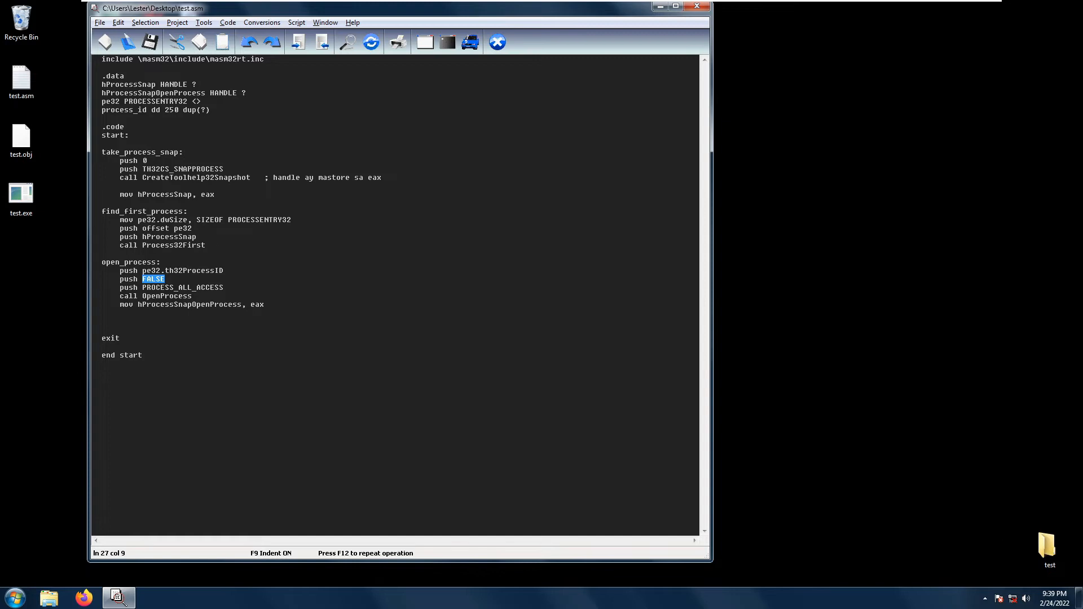
pyautogui.moveTo(235, 293)
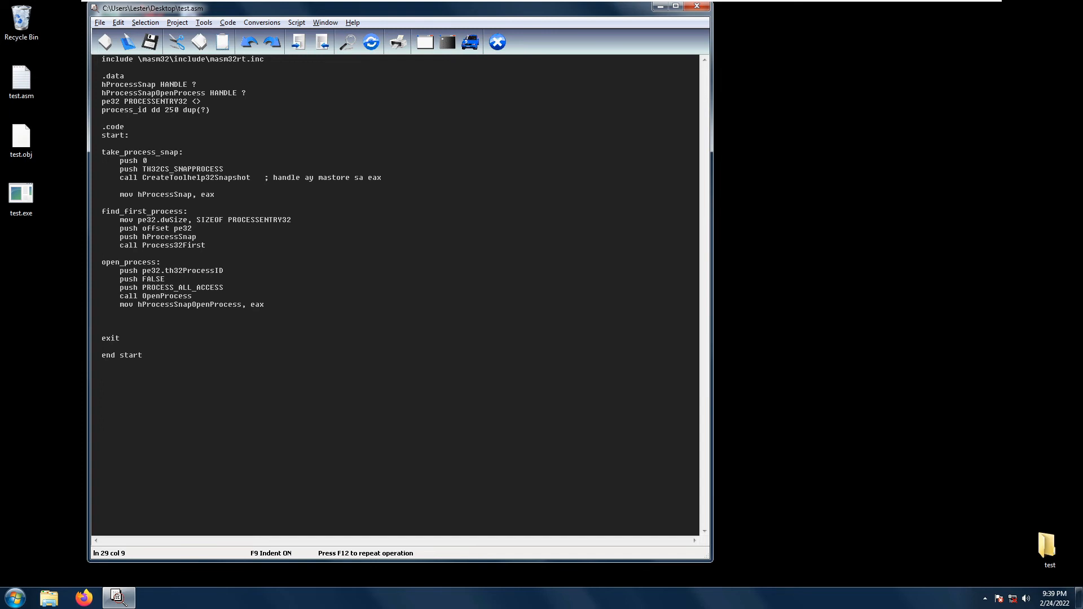
pyautogui.doubleClick(152, 92)
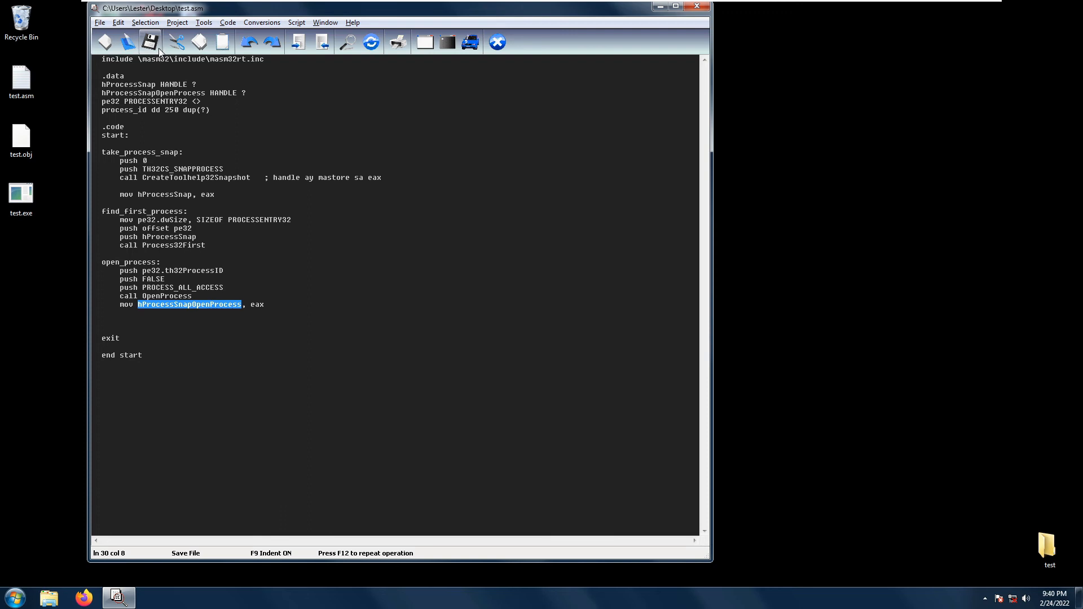
pyautogui.click(149, 41)
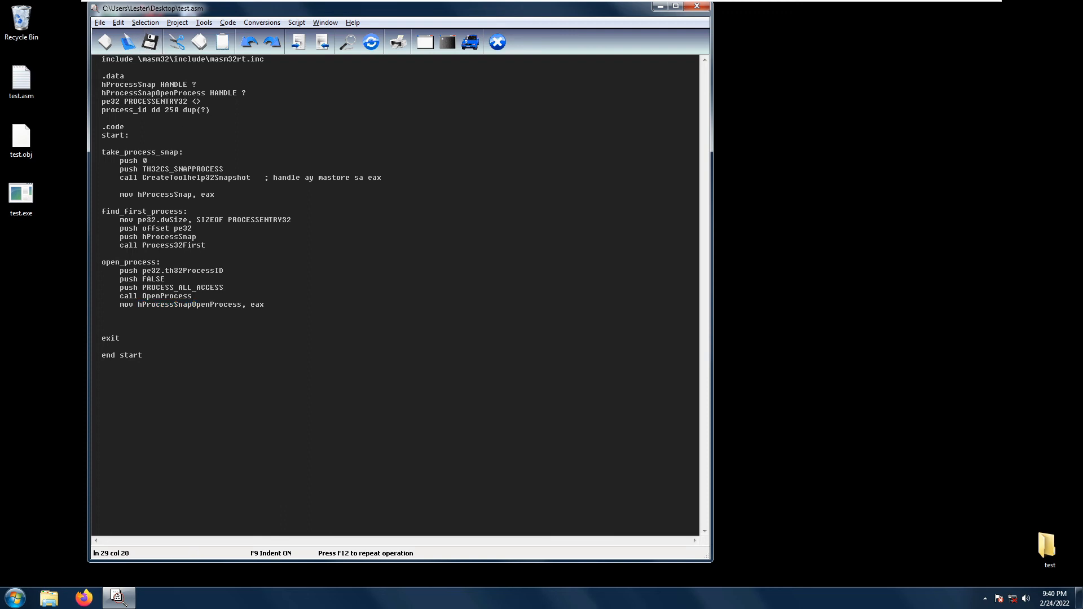
pyautogui.click(149, 42)
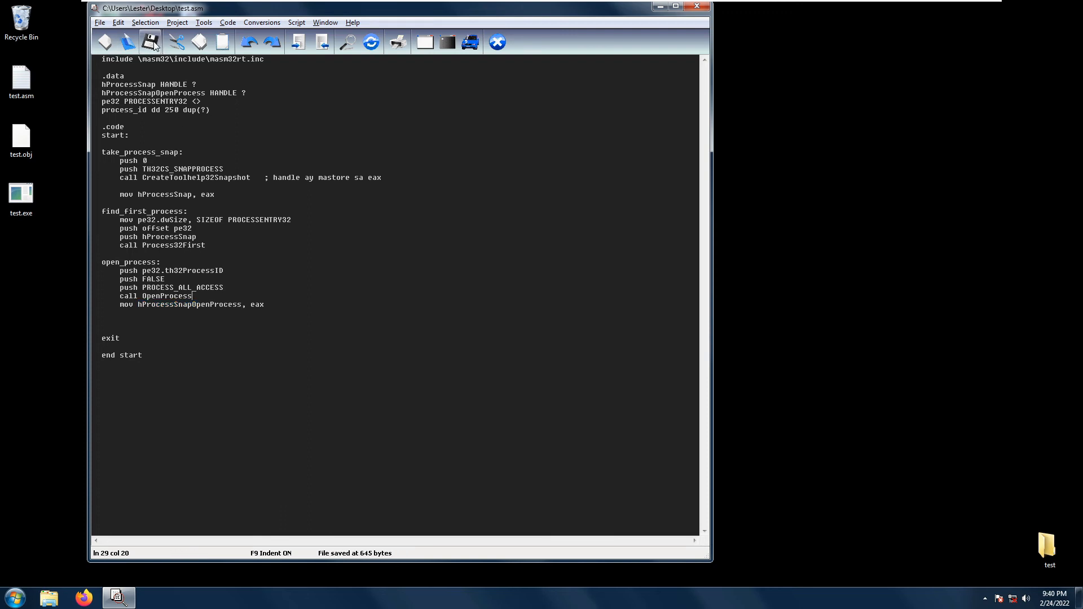
# Run Console Build All from the Project menu, producing test.exe without errors
pyautogui.click(178, 22)
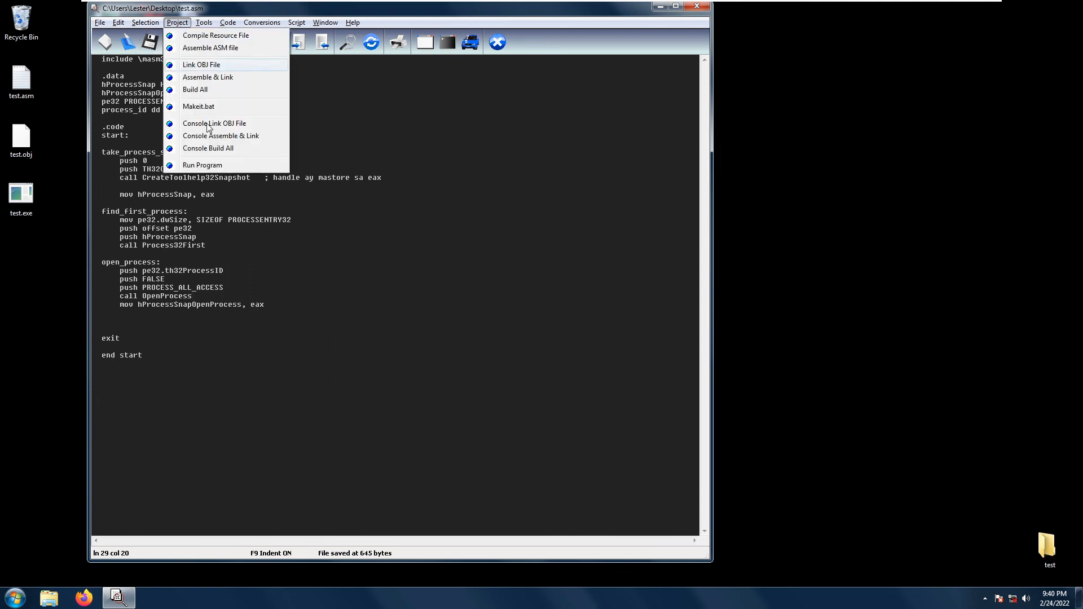
pyautogui.click(221, 136)
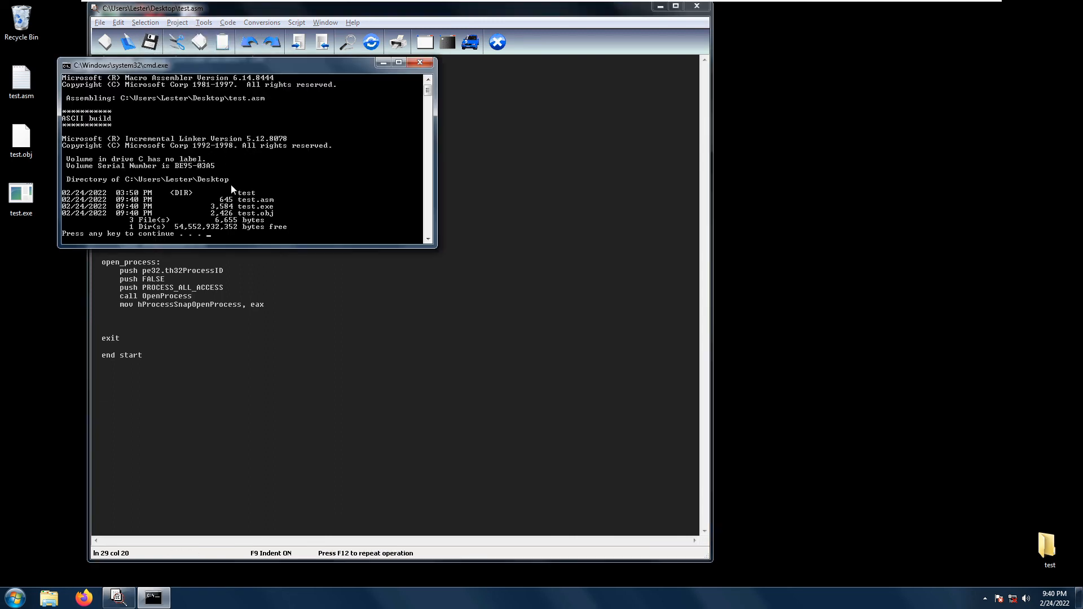